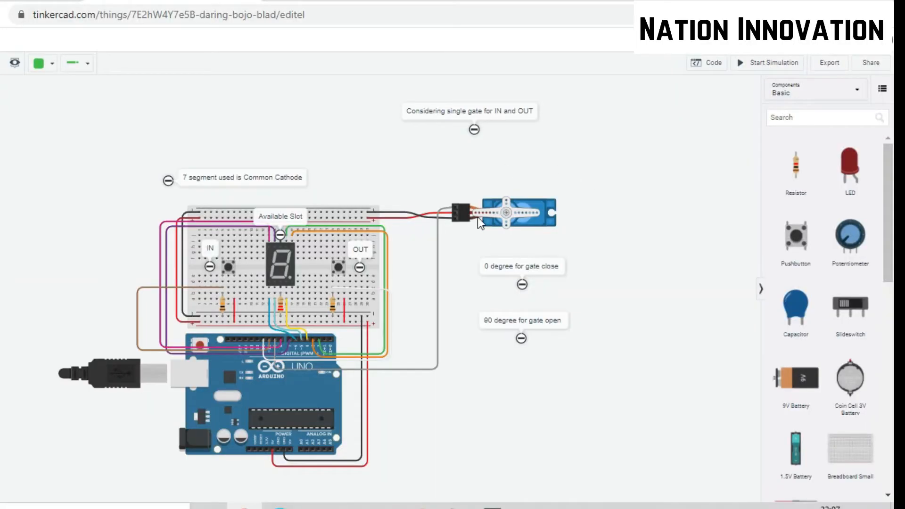
mouse_move(280, 209)
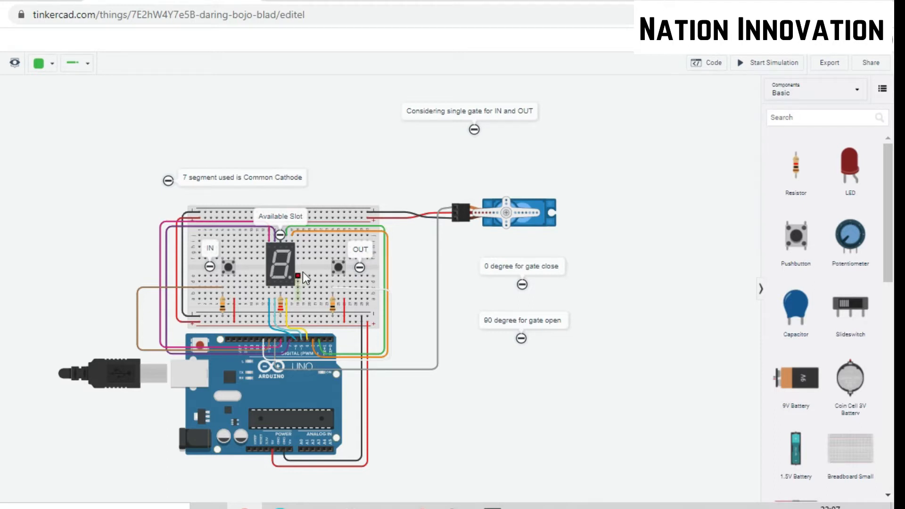
mouse_move(225, 278)
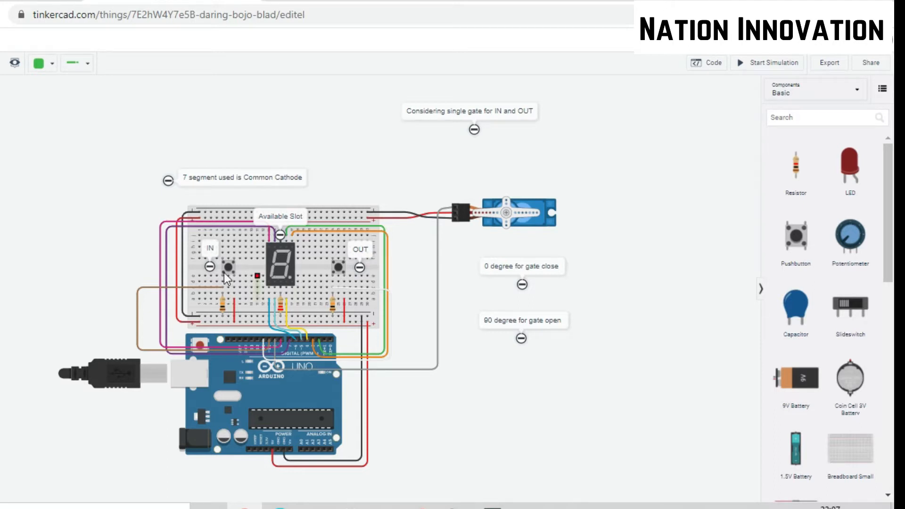
mouse_move(349, 280)
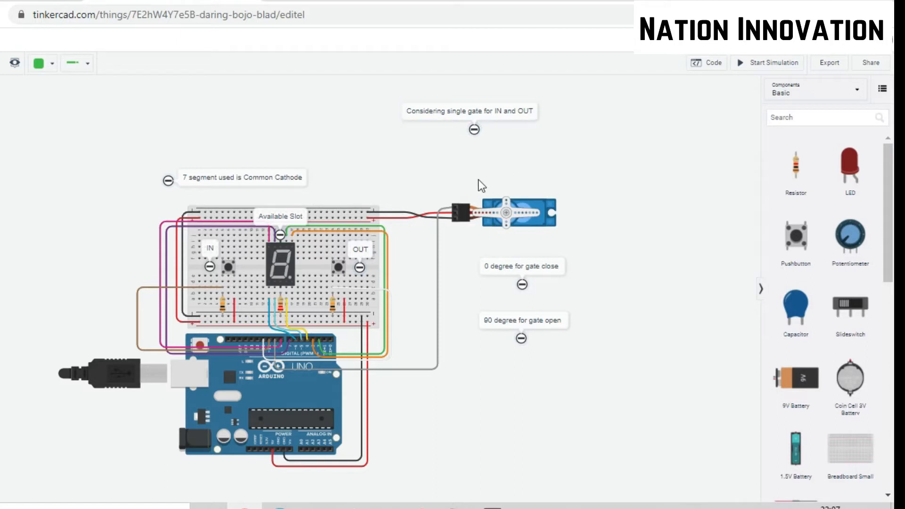
mouse_move(470, 222)
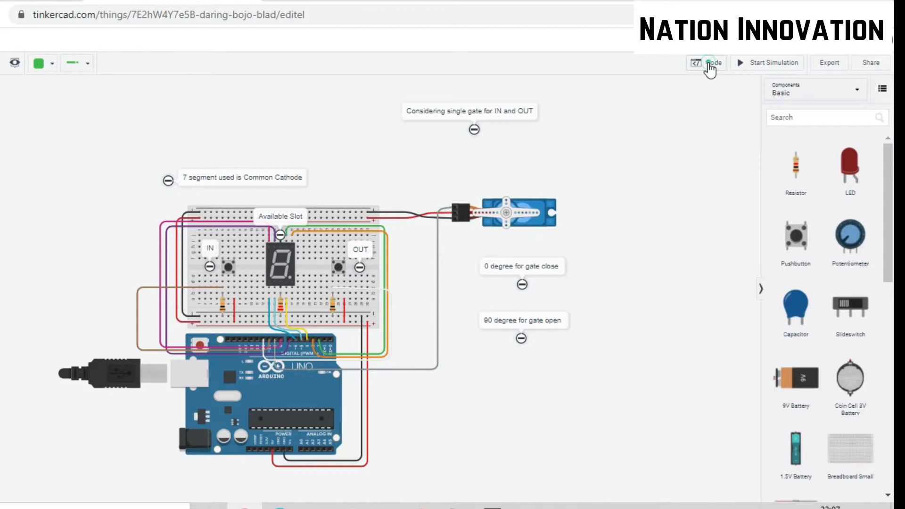
Show the parking-gate Arduino sketch, starting with available_slot = 9, beside the circuit.
left_click(710, 62)
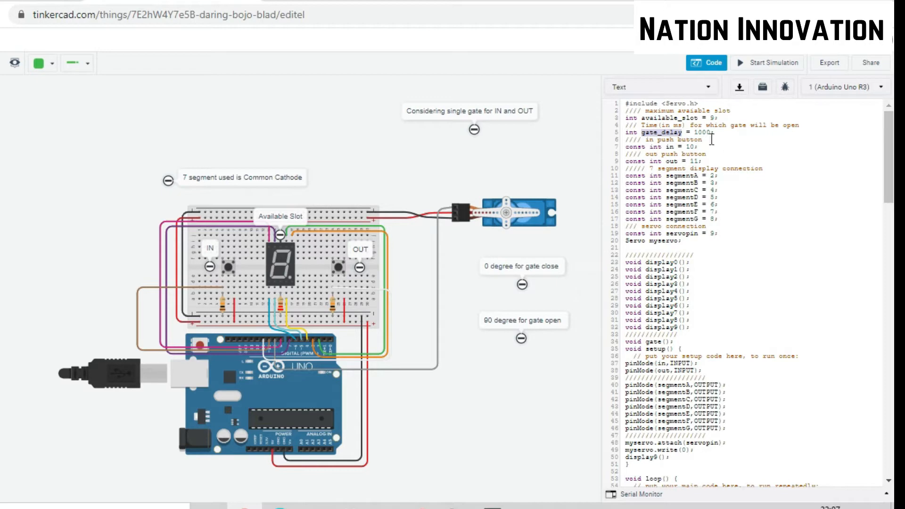
Hide the code editor so only the parking-gate circuit is visible.
left_click(705, 62)
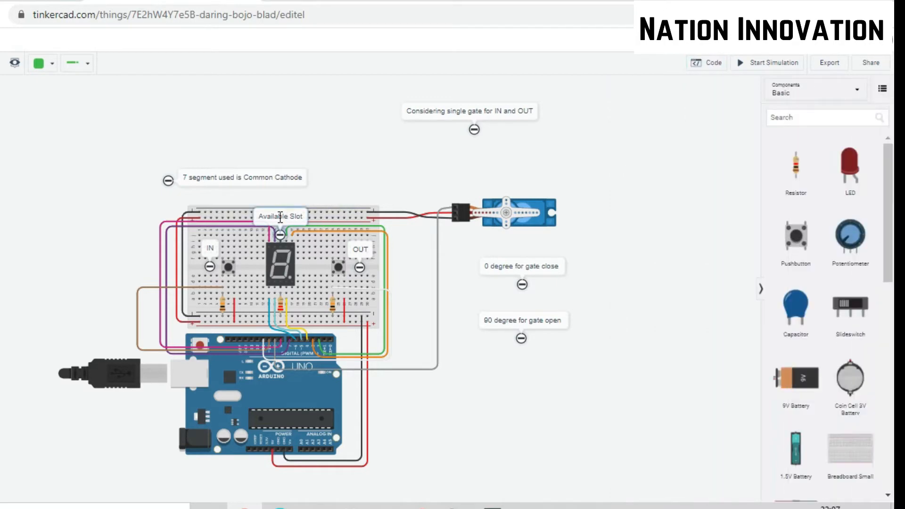
mouse_move(309, 305)
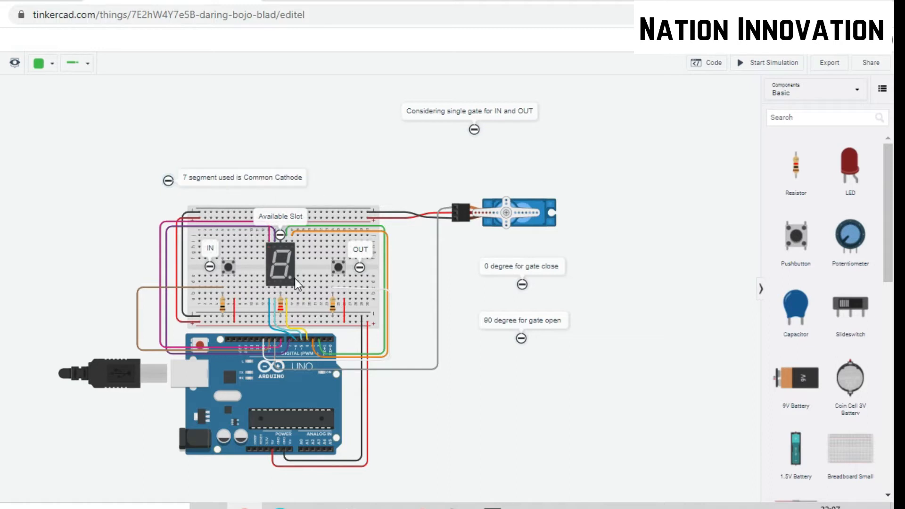
mouse_move(540, 165)
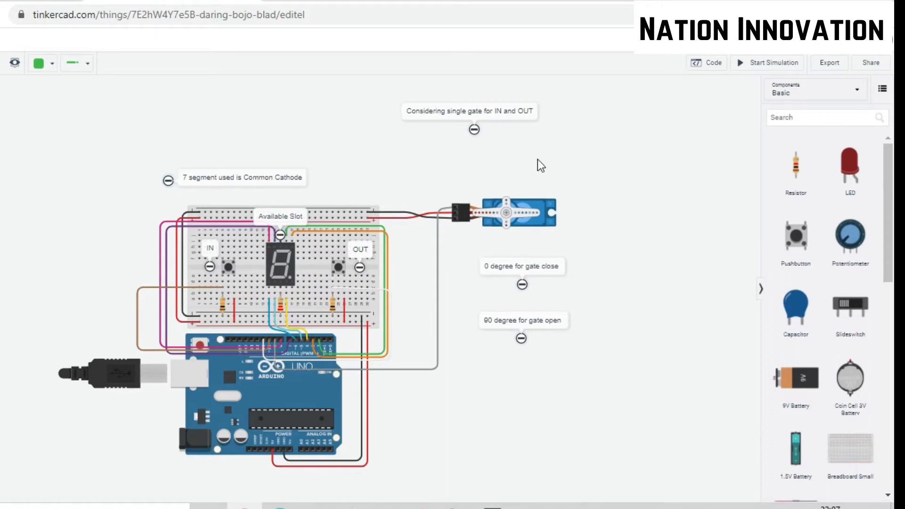
left_click(742, 62)
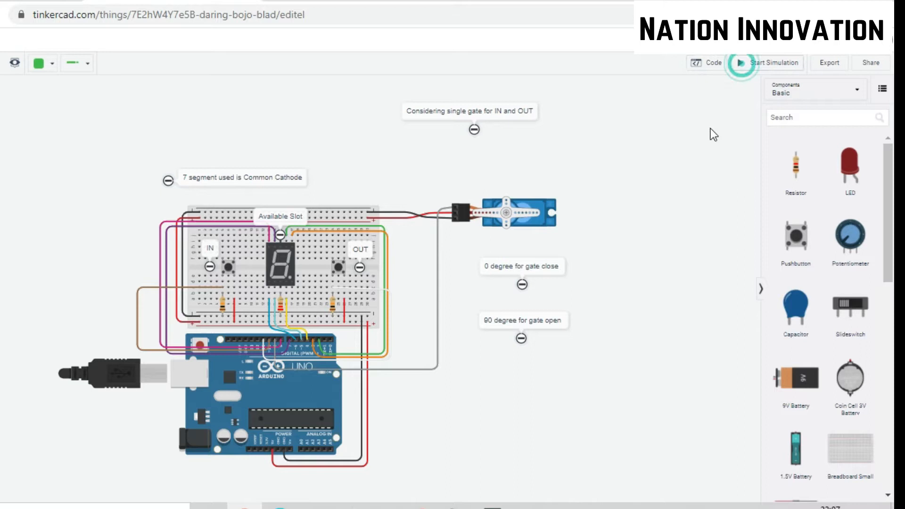
Run the simulation until the seven-segment display shows 9 available slots.
left_click(746, 62)
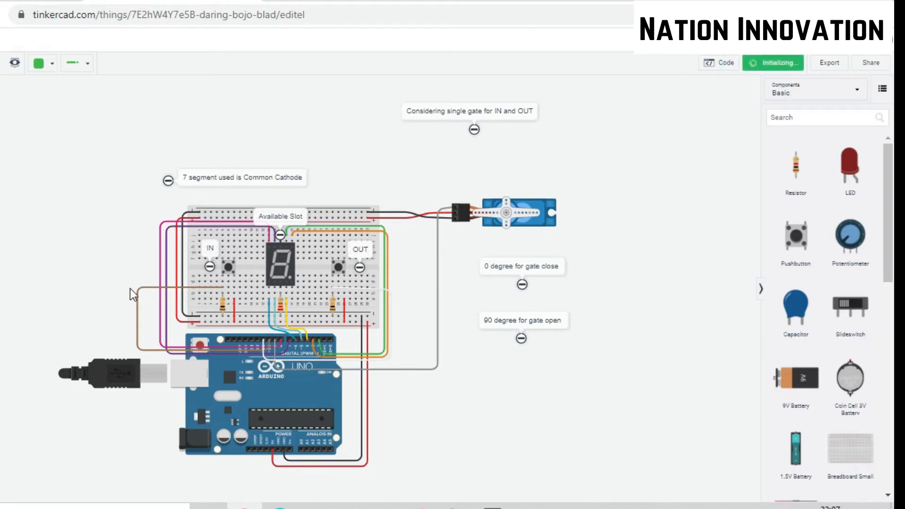
left_click(773, 62)
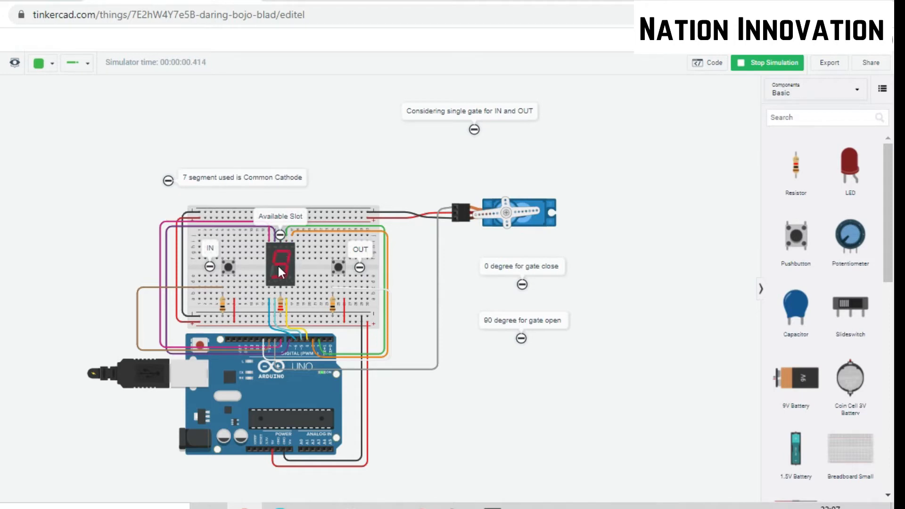
left_click(228, 267)
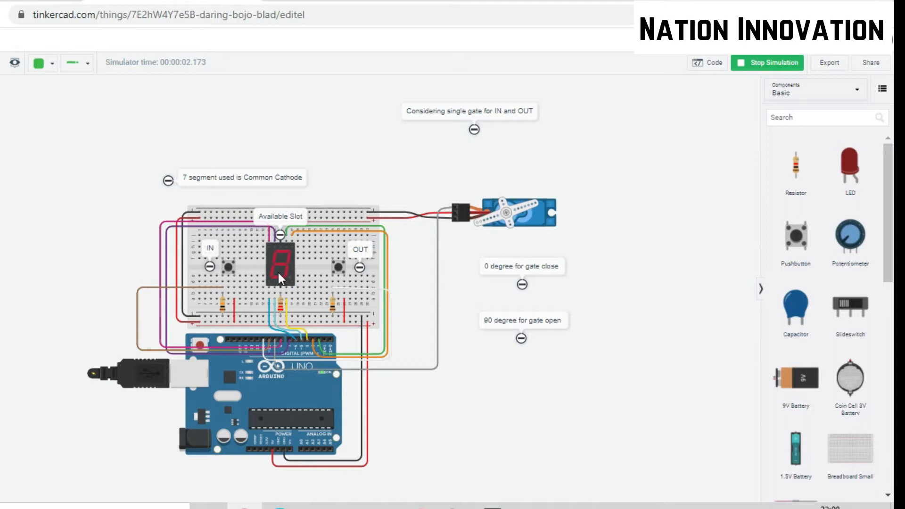
left_click(226, 266)
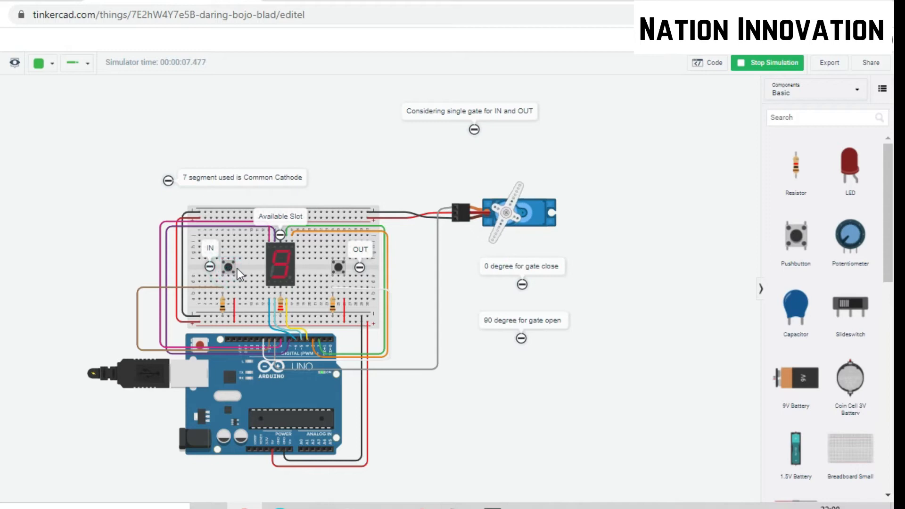
Press the IN pushbutton to admit cars, lowering the count to 4.
left_click(226, 269)
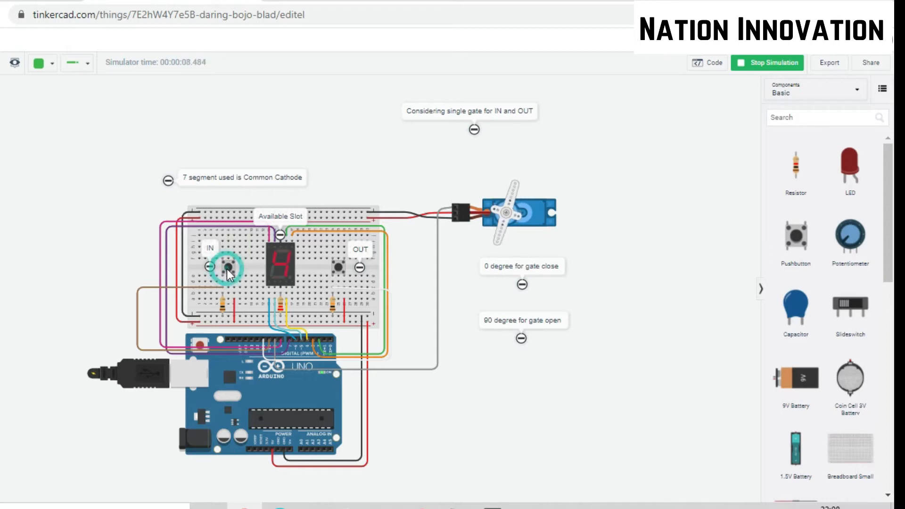
left_click(231, 268)
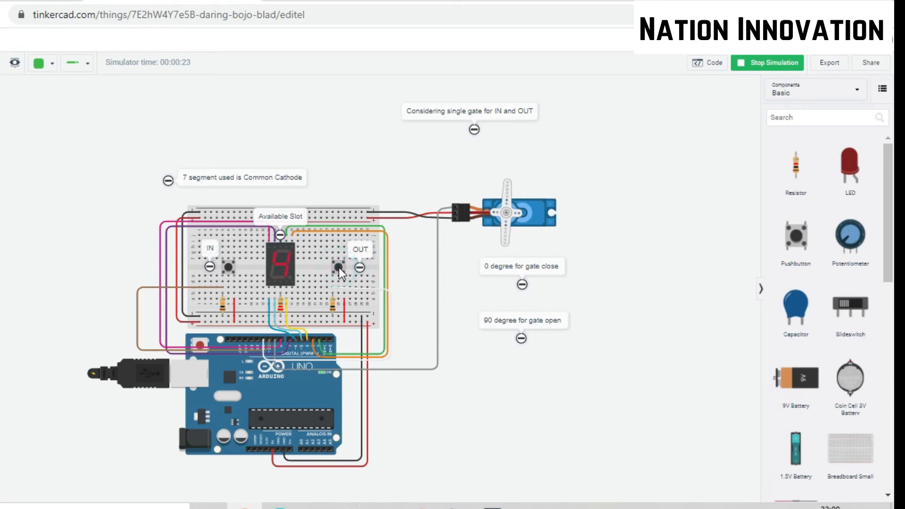
Press the OUT pushbutton so cars leave and the display returns to 9.
left_click(338, 265)
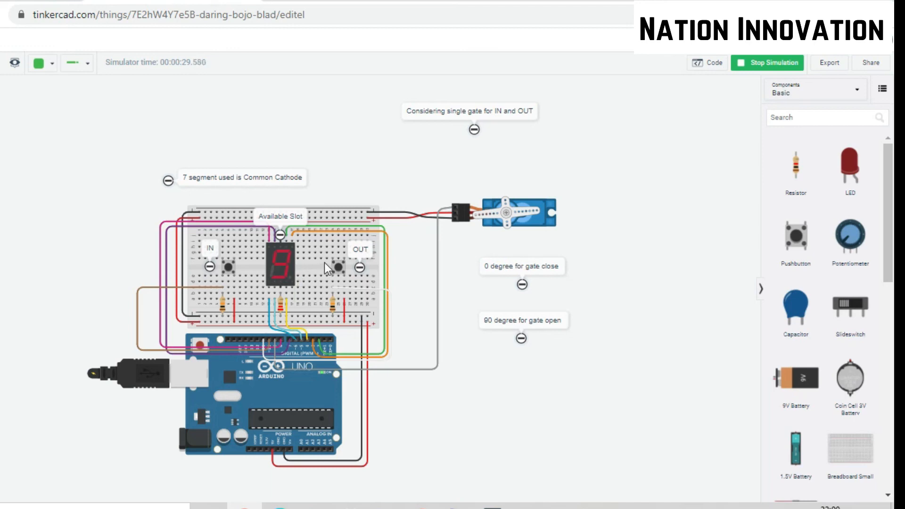
mouse_move(295, 280)
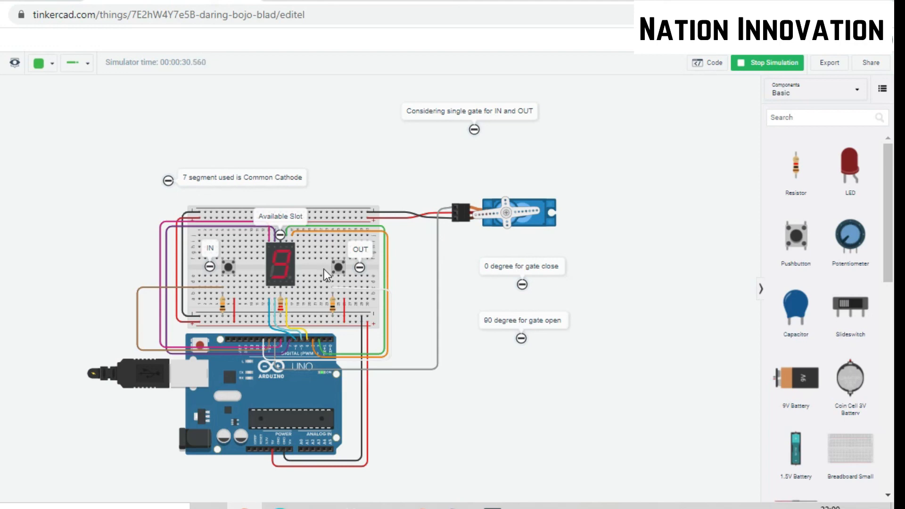
mouse_move(653, 153)
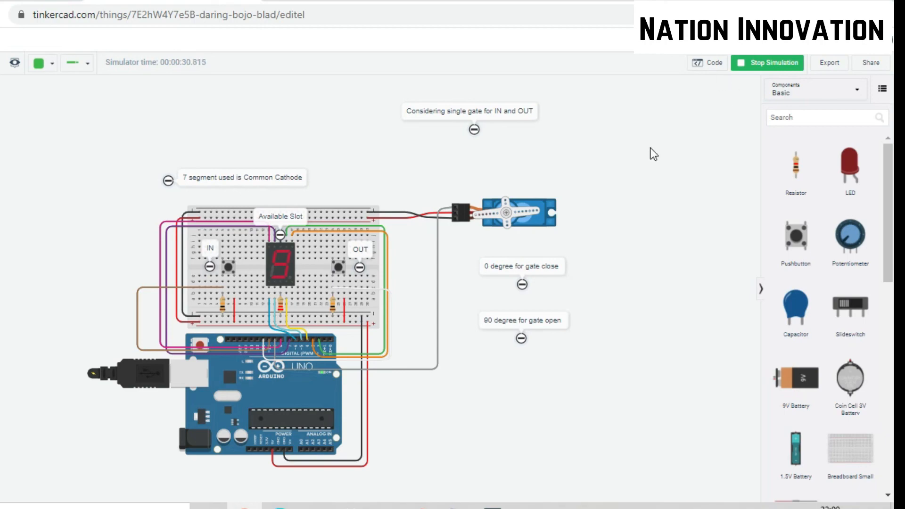